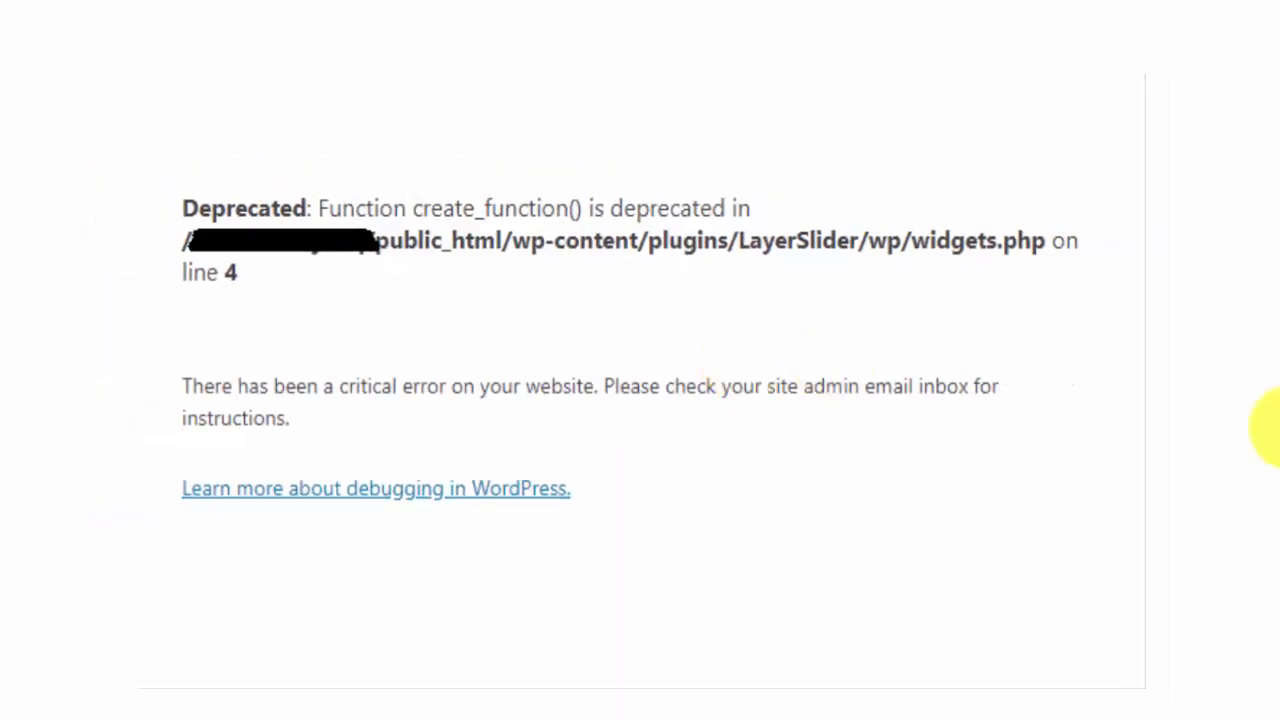
mouse_move(463, 372)
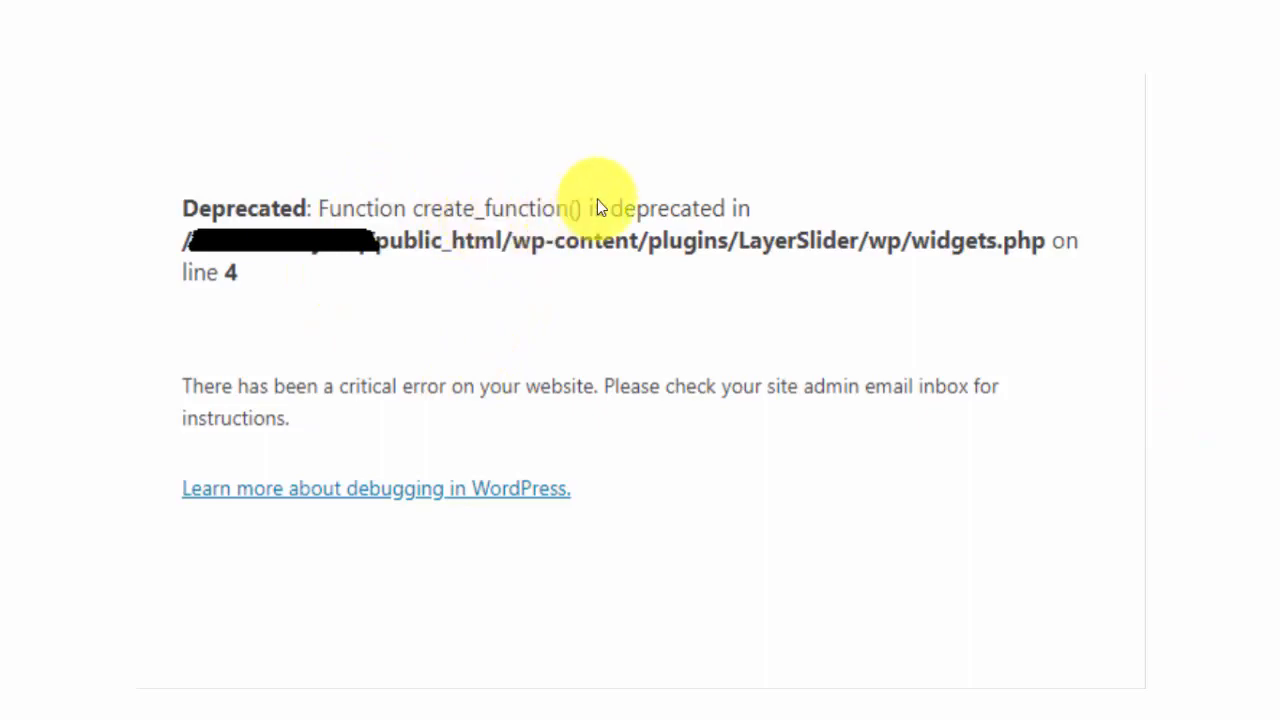
mouse_move(690, 245)
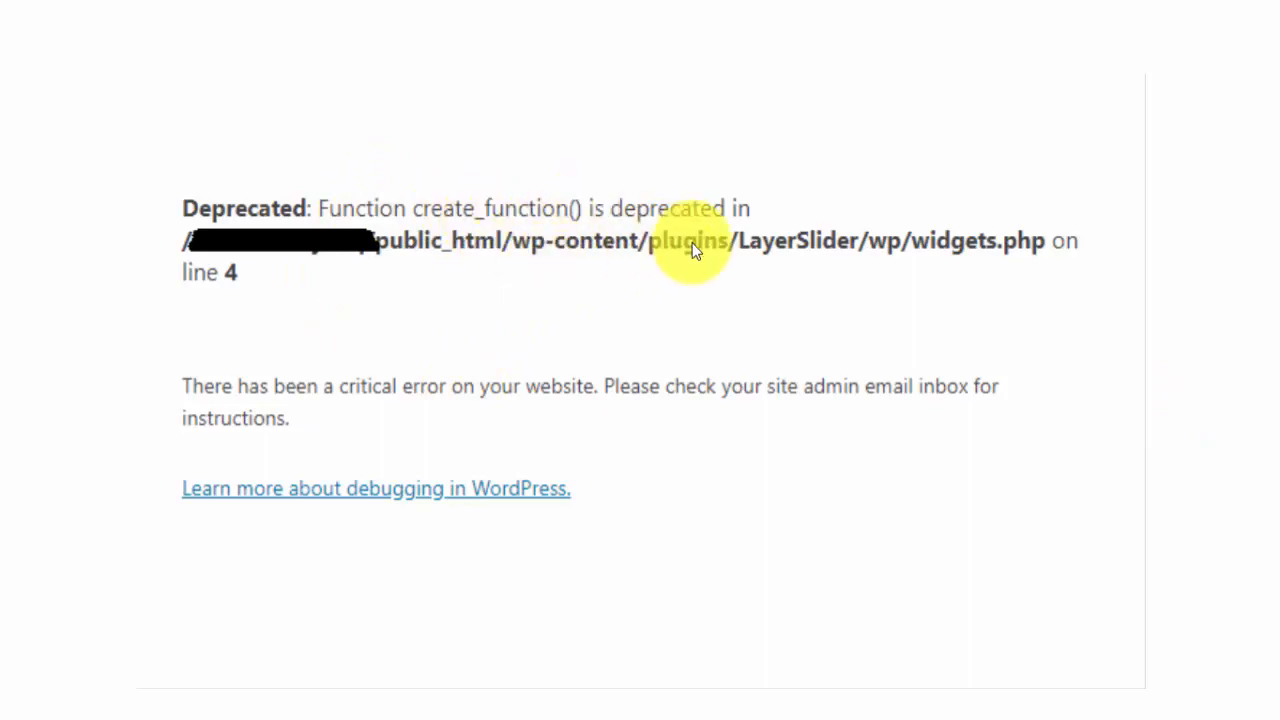
mouse_move(828, 248)
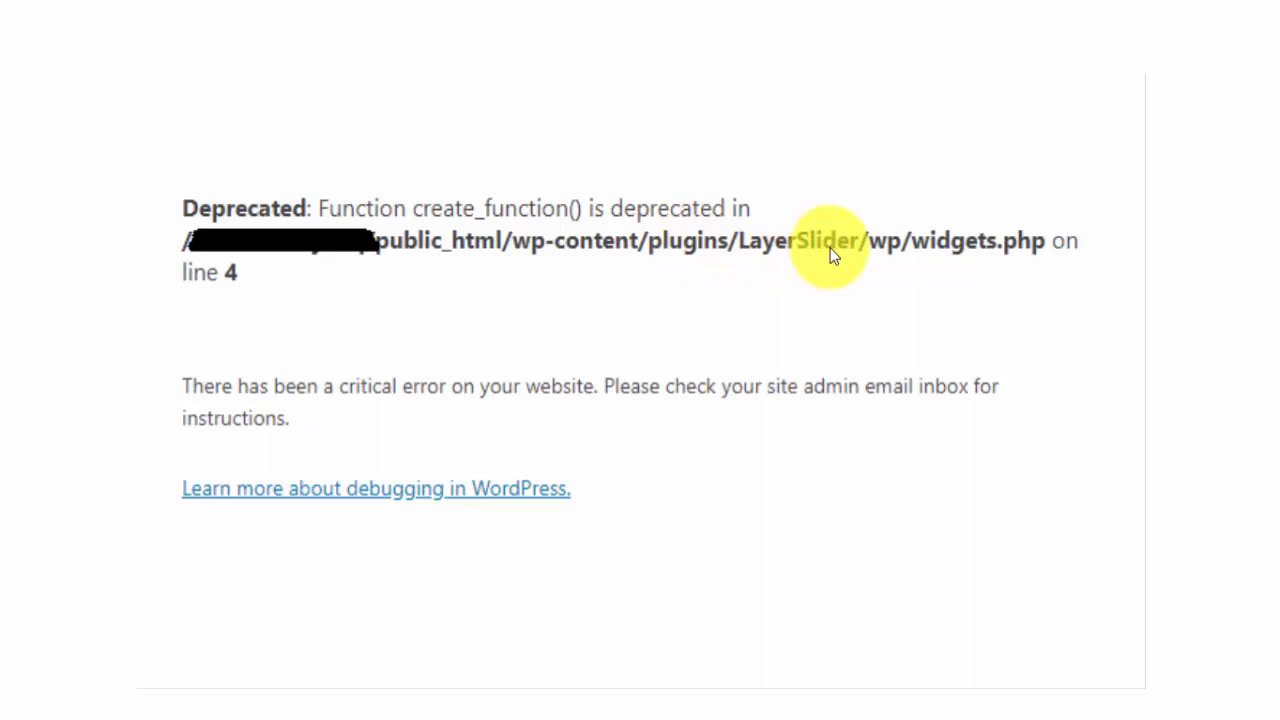
mouse_move(1055, 248)
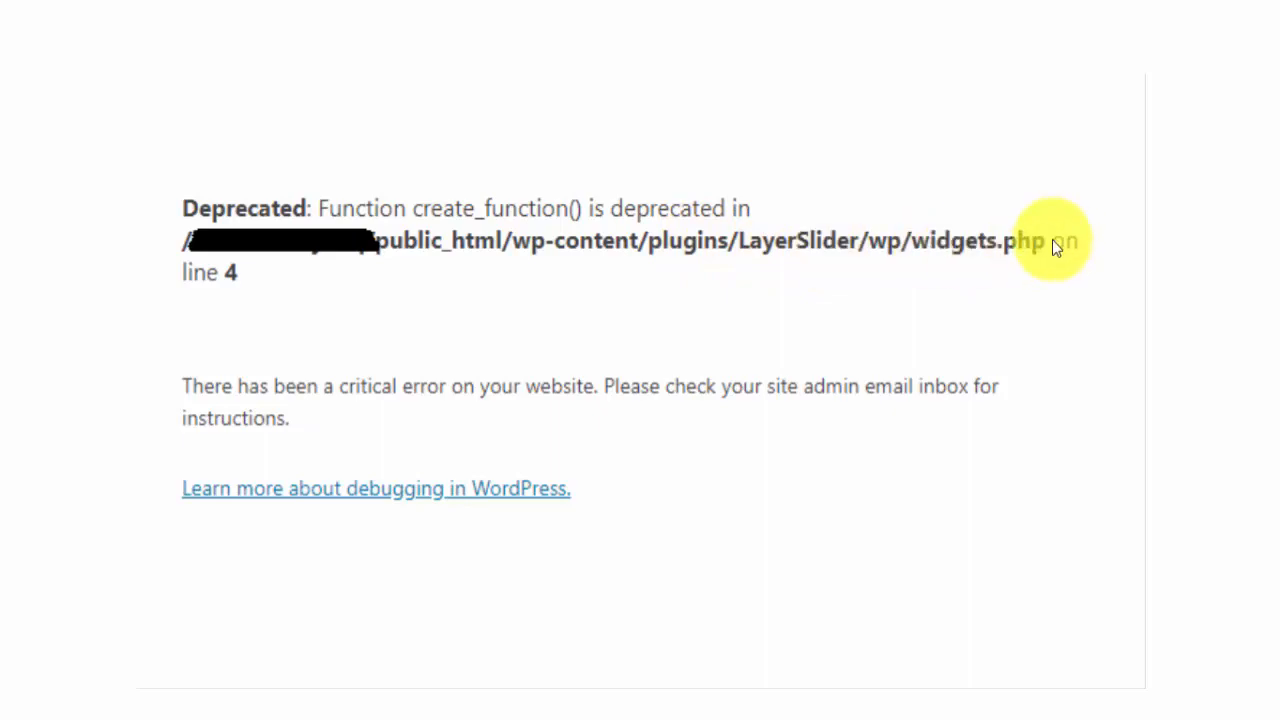
mouse_move(363, 207)
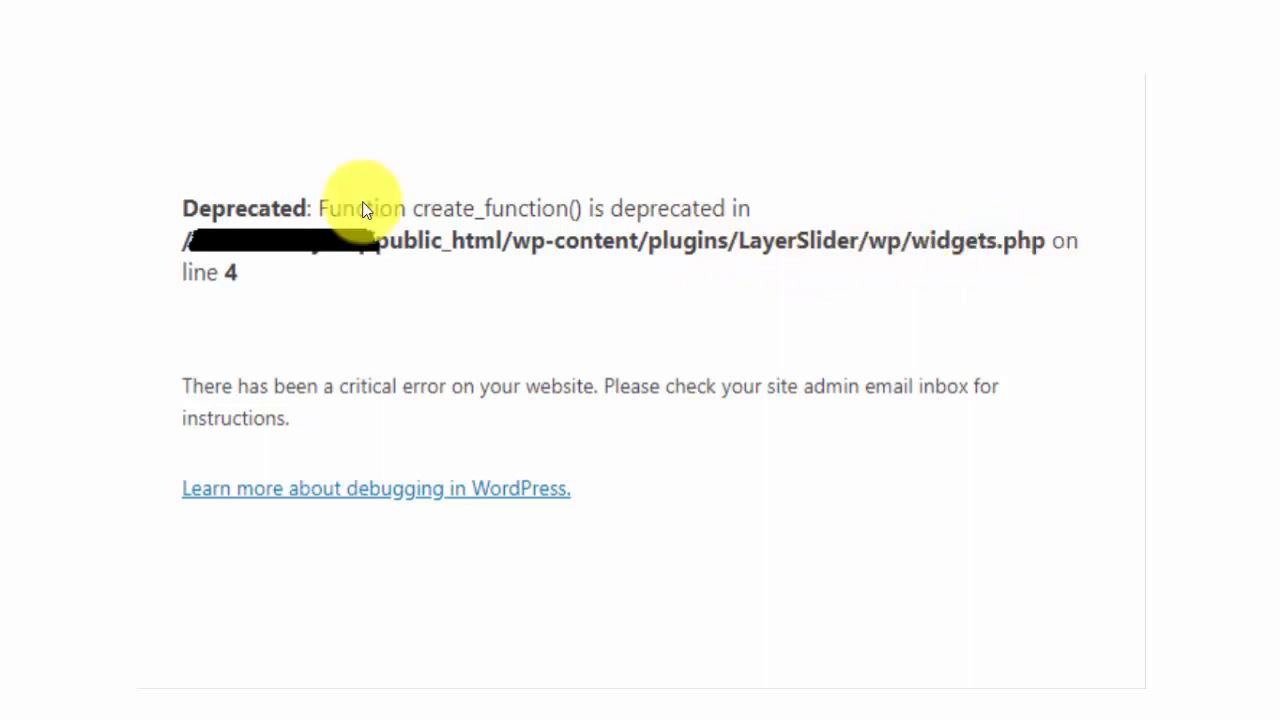
mouse_move(603, 230)
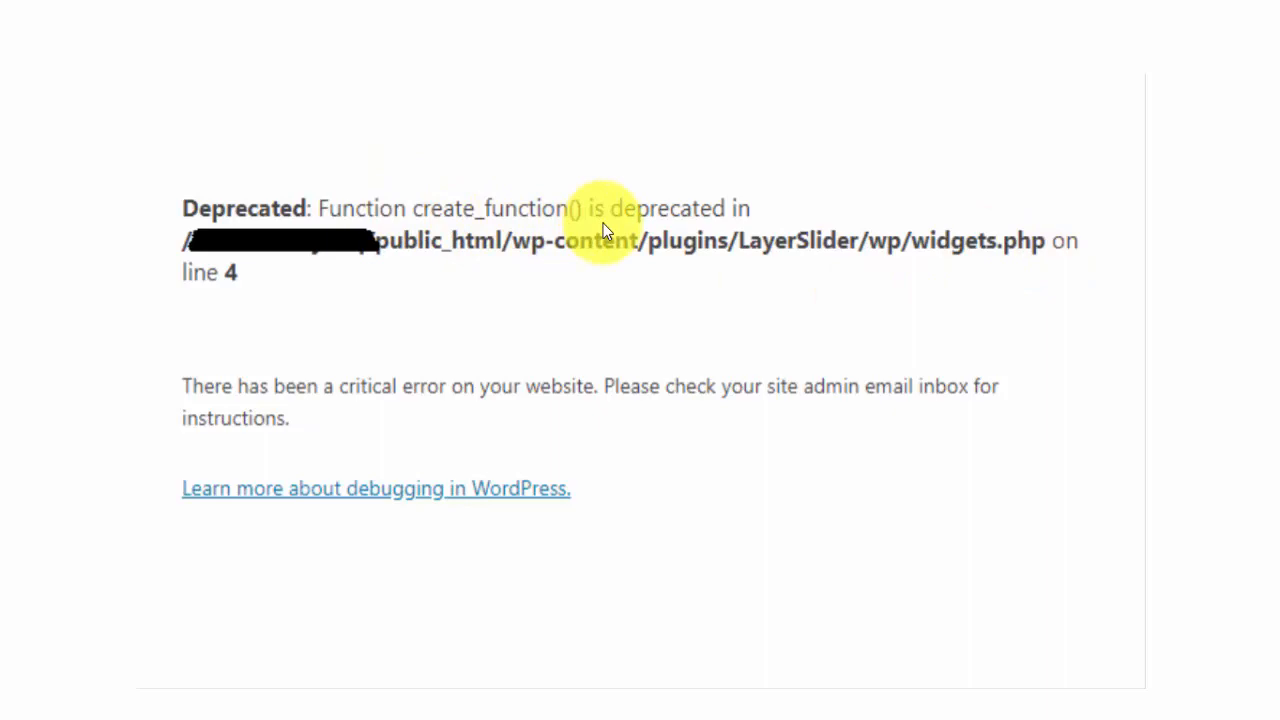
mouse_move(570, 263)
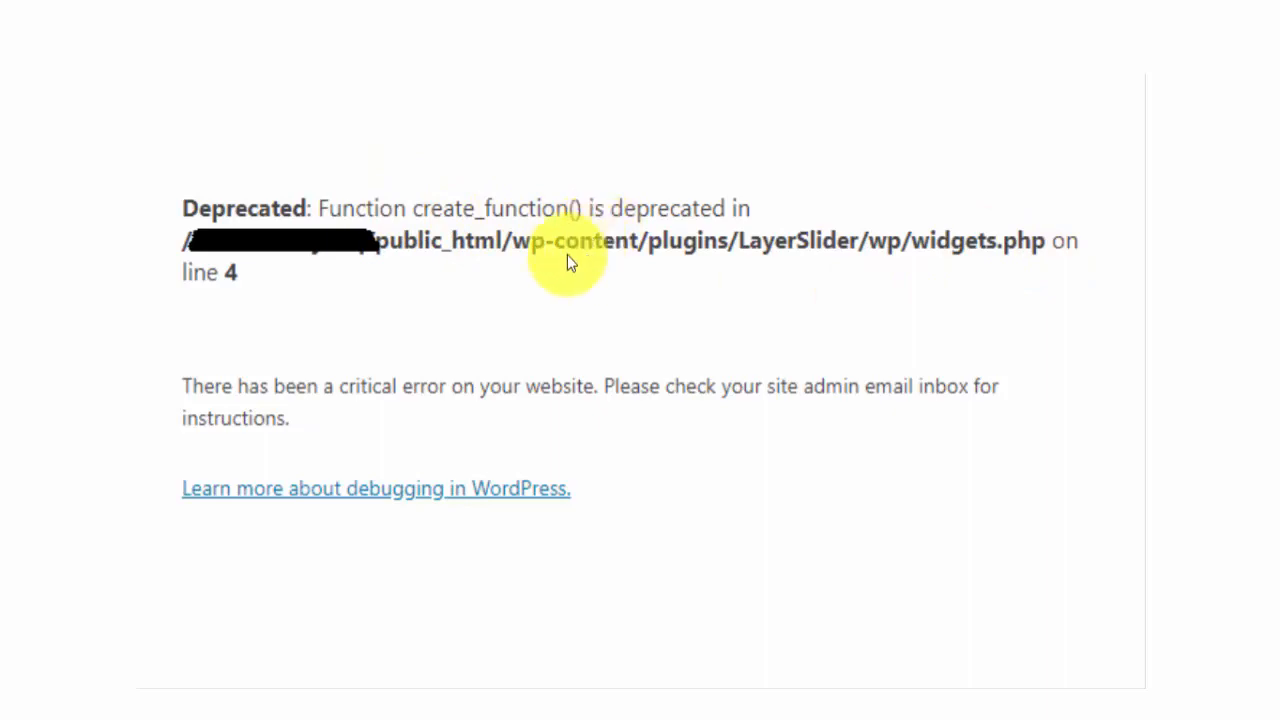
mouse_move(835, 248)
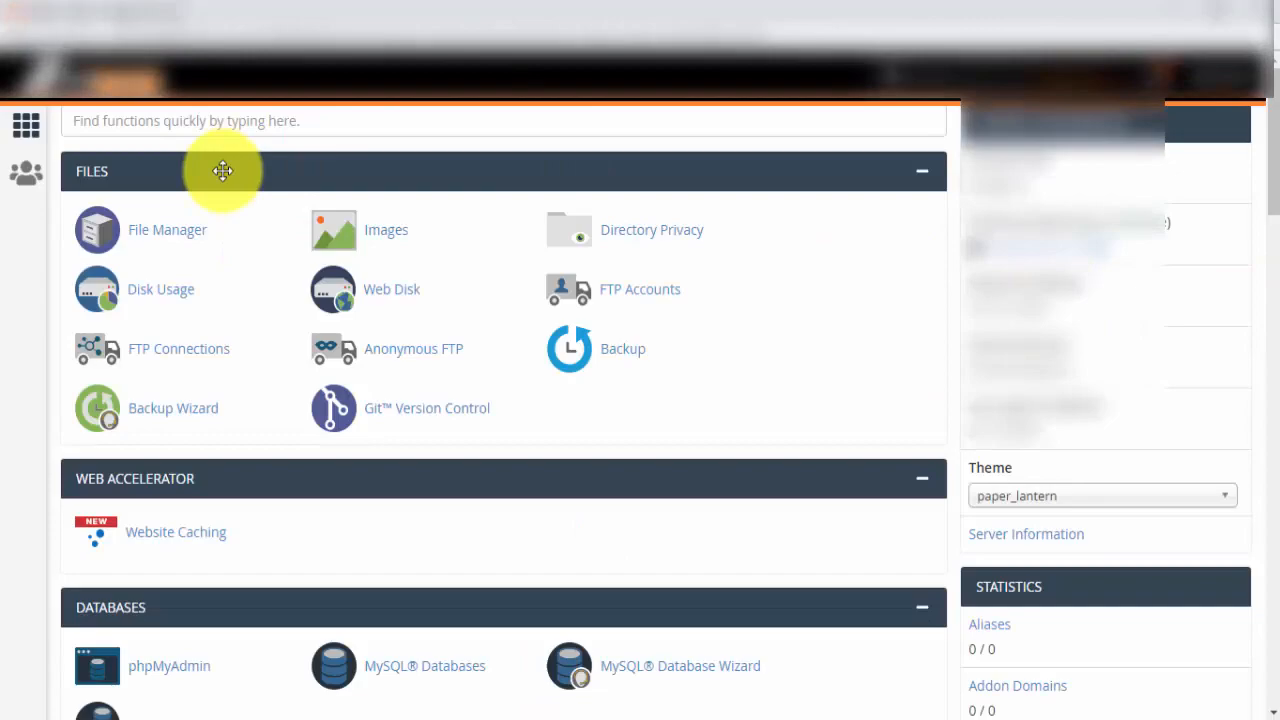
Step: Show the public_html folder contents in the site's File Manager
click(167, 229)
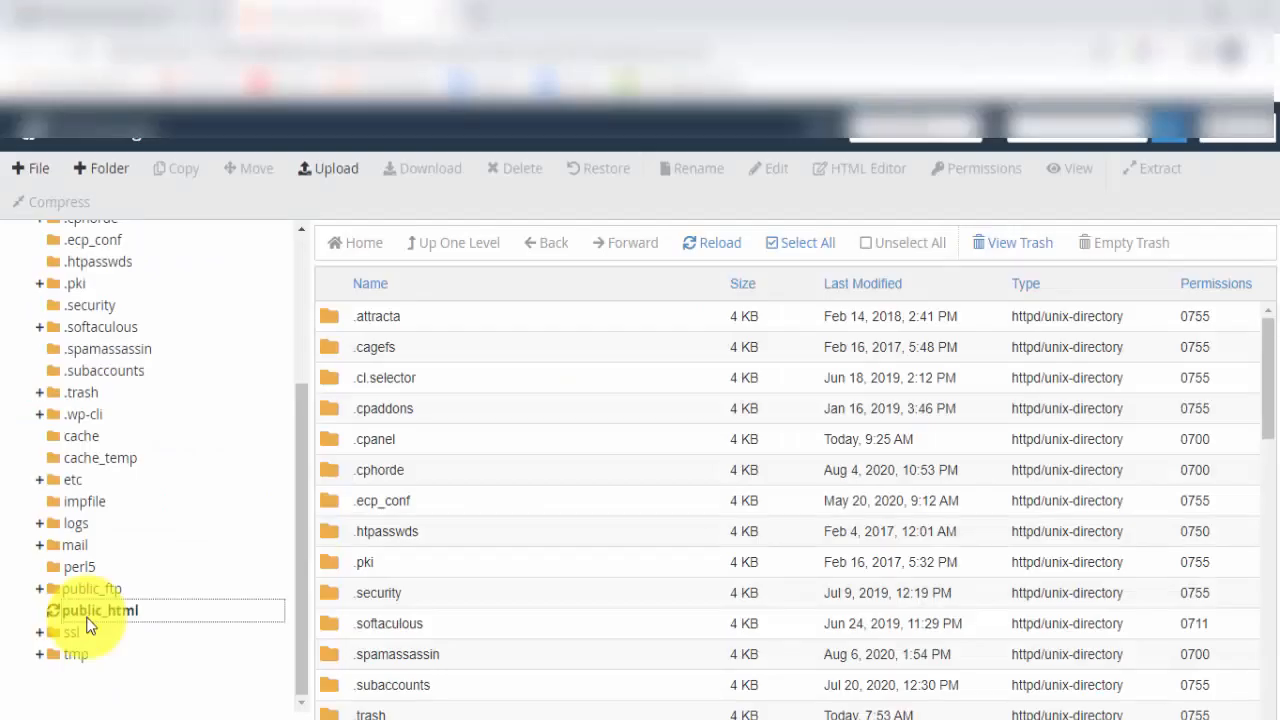
click(99, 610)
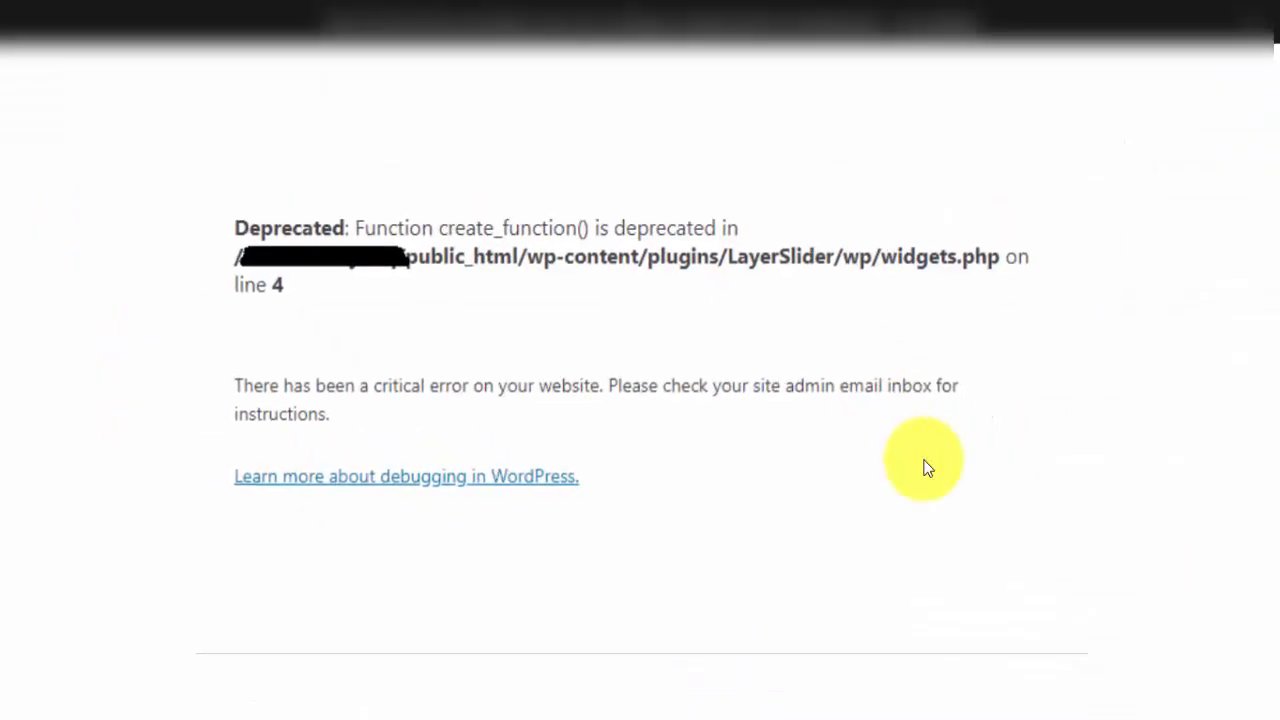
mouse_move(878, 258)
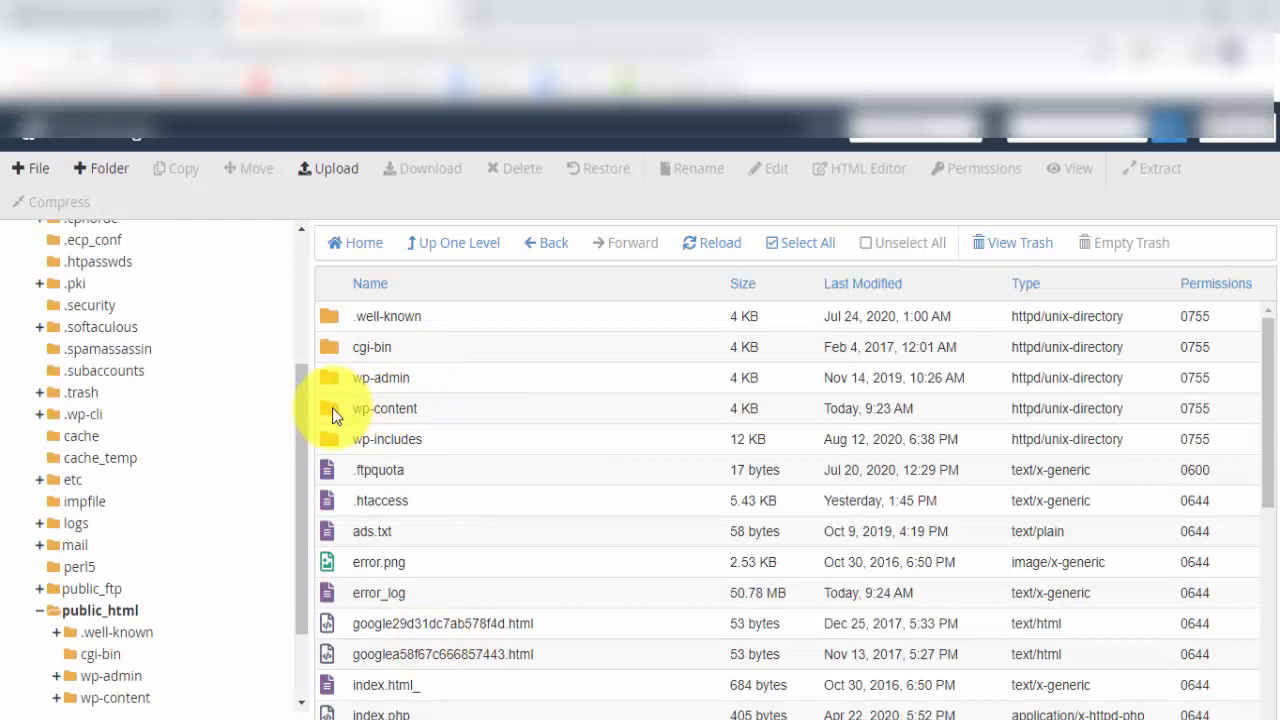
Step: Navigate wp-content > plugins > LayerSlider > wp and bring up the actions for widgets.php
double_click(384, 408)
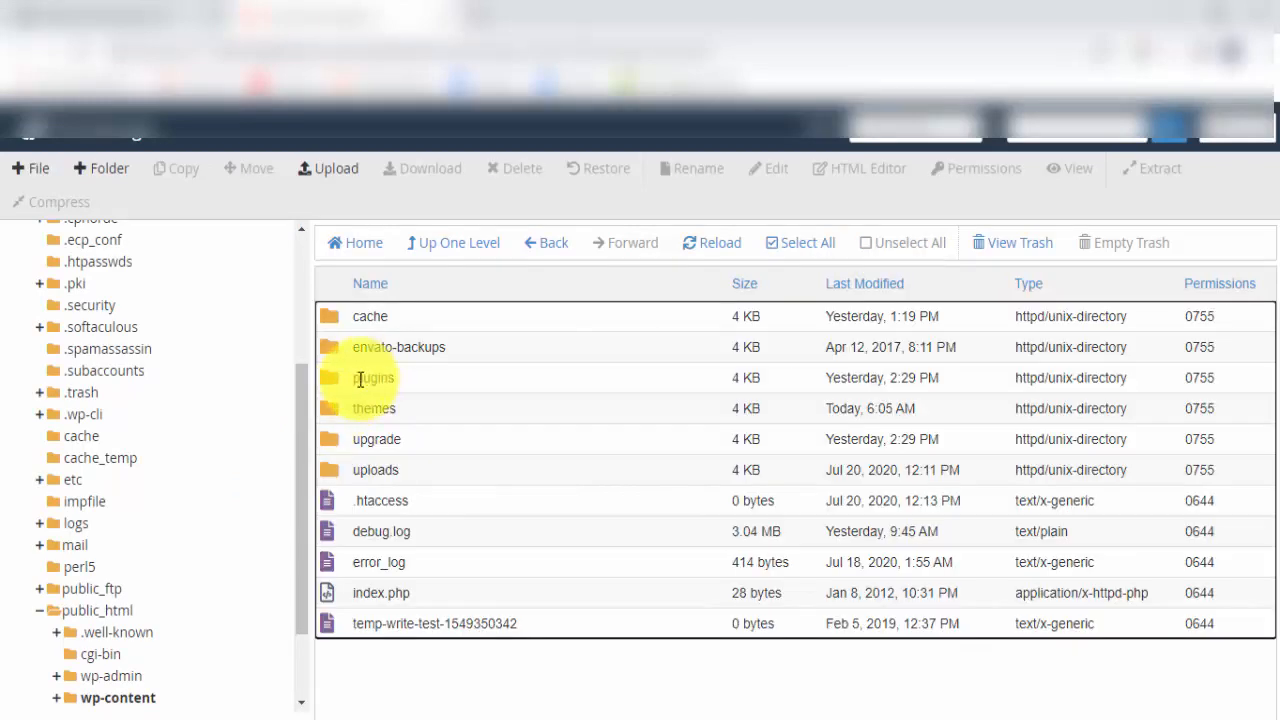
double_click(373, 377)
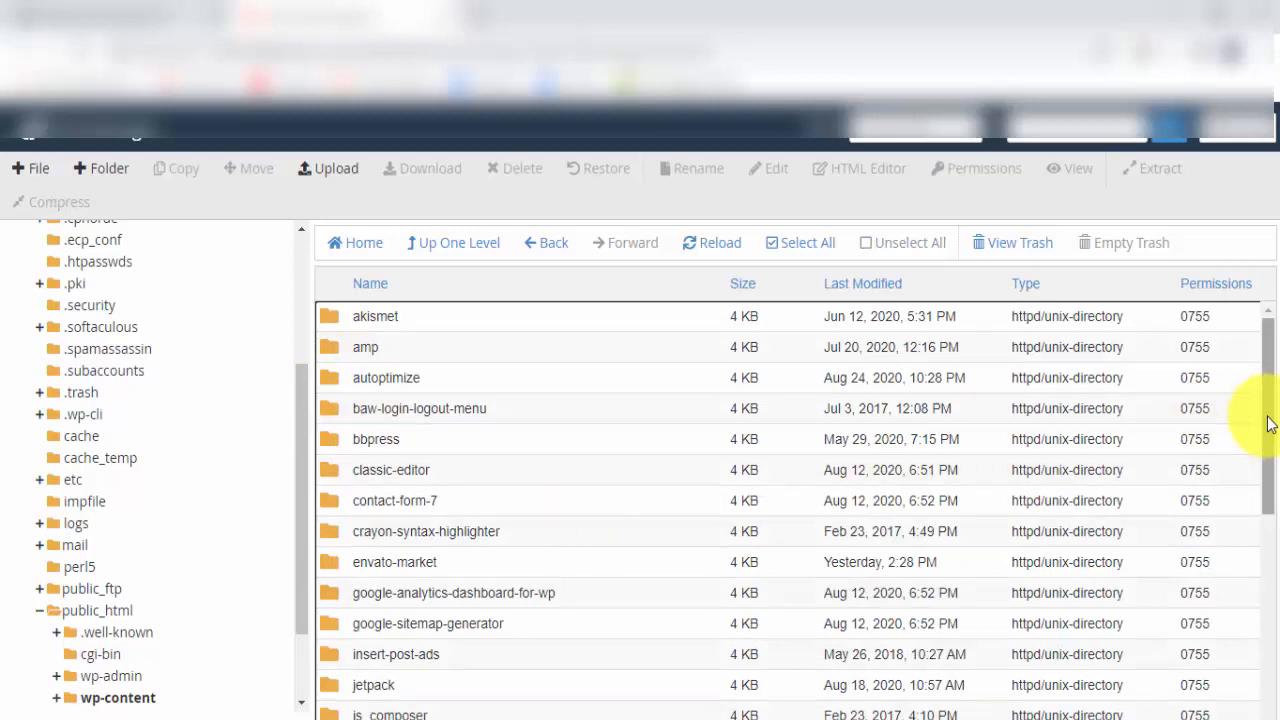
click(710, 242)
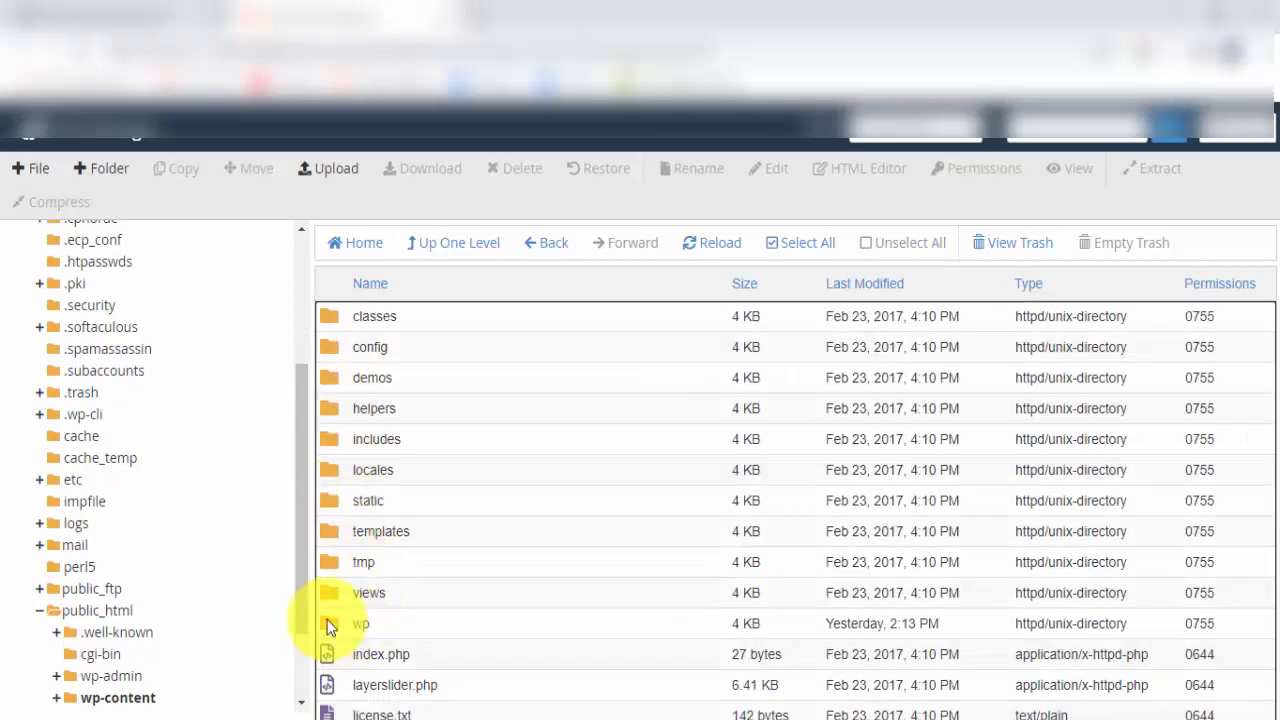
double_click(360, 623)
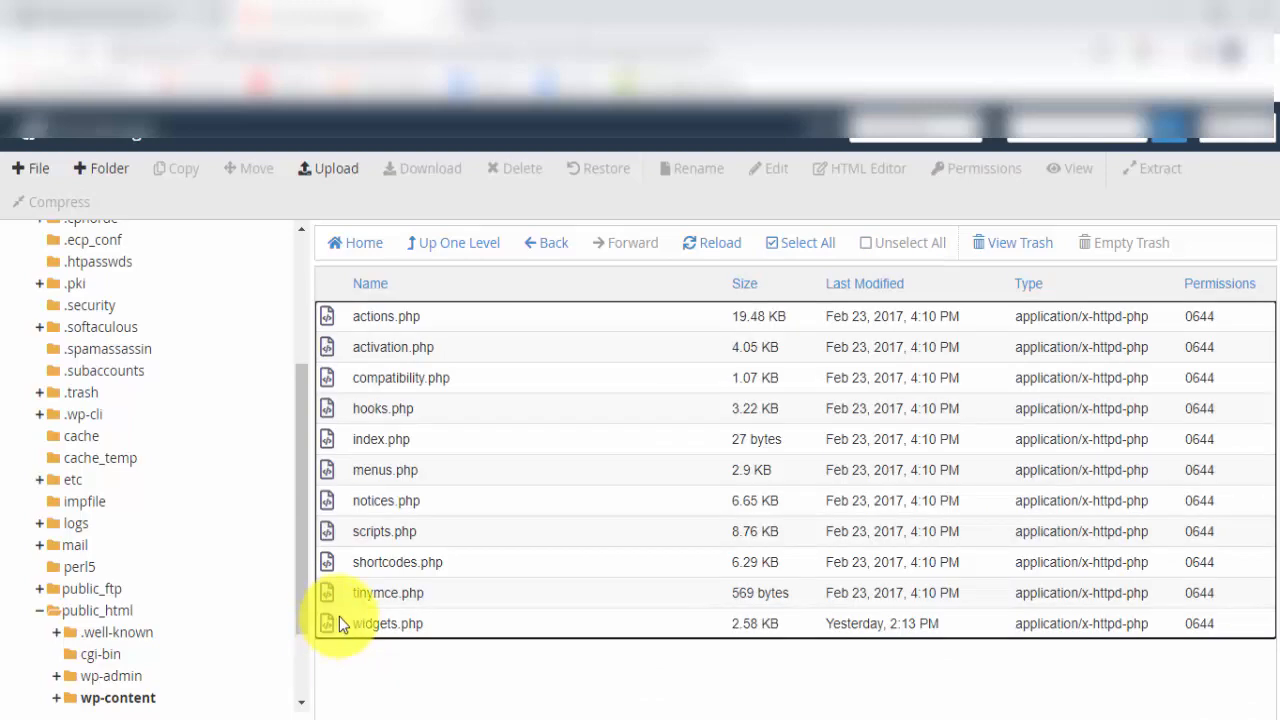
right_click(387, 623)
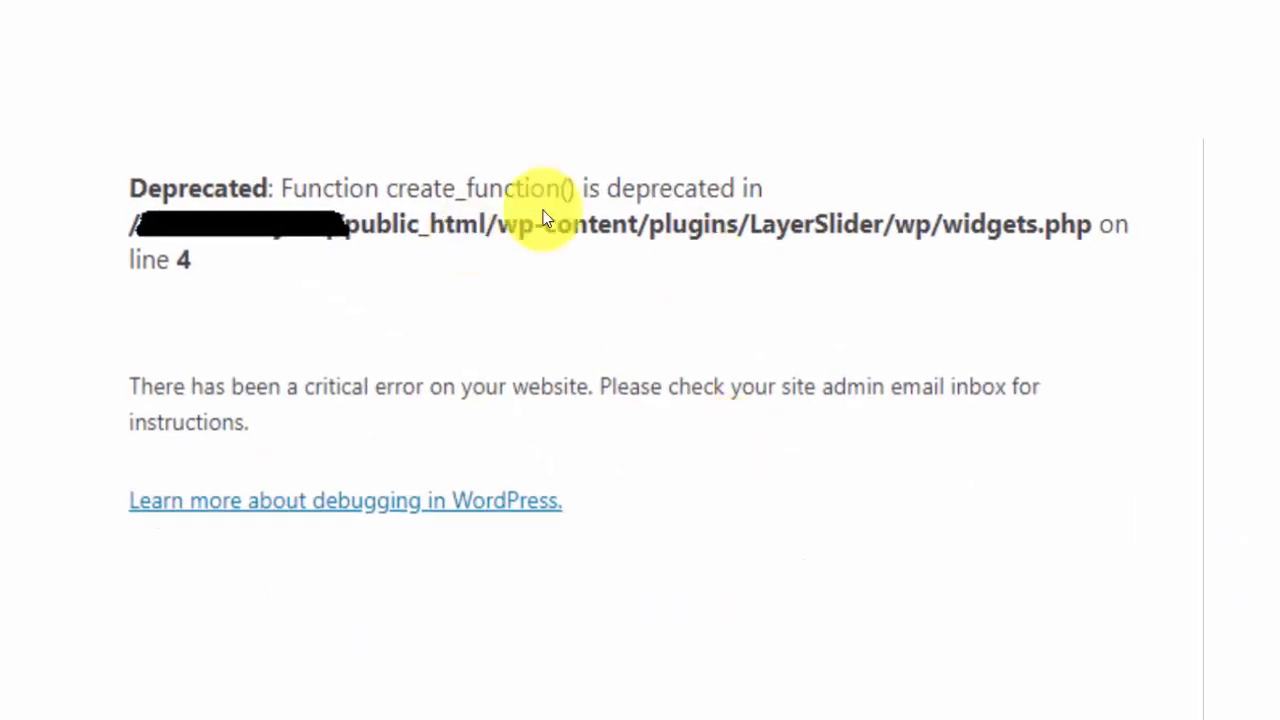
mouse_move(740, 517)
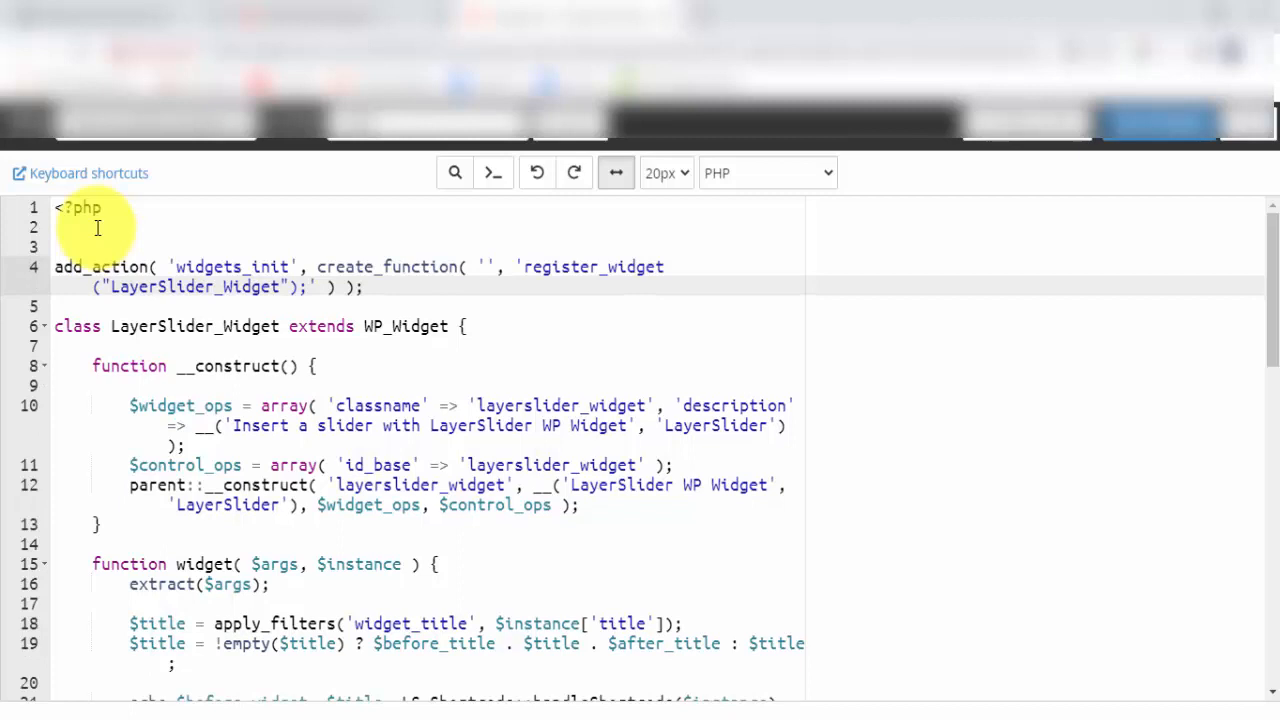
mouse_move(350, 267)
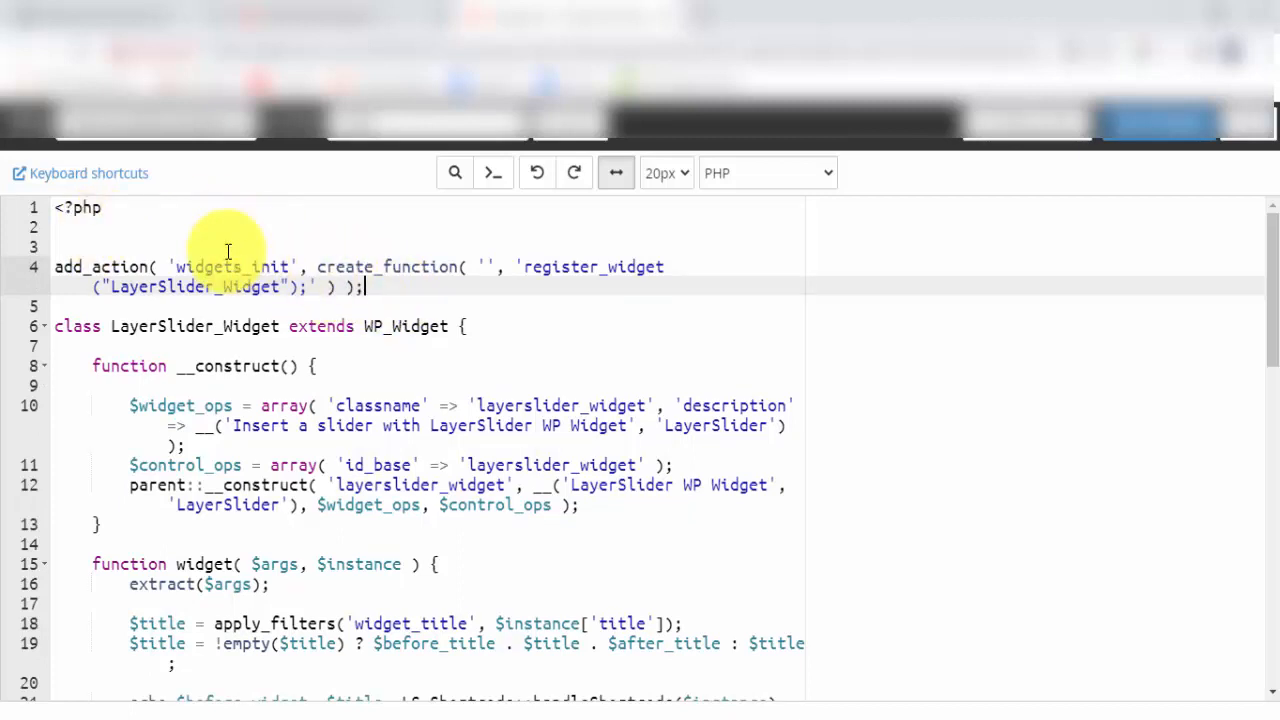
Step: Prefix the old create_function add_action line with // and begin the '// ol' comment above it
click(55, 247)
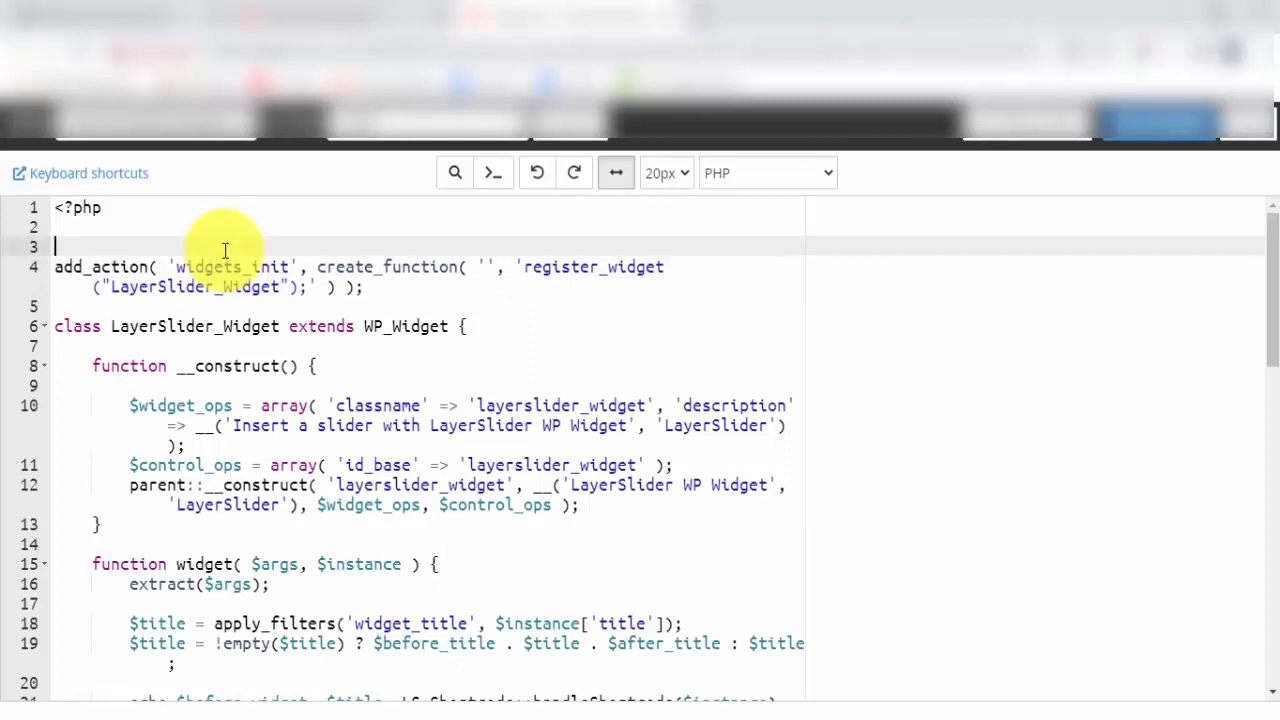
text(//)
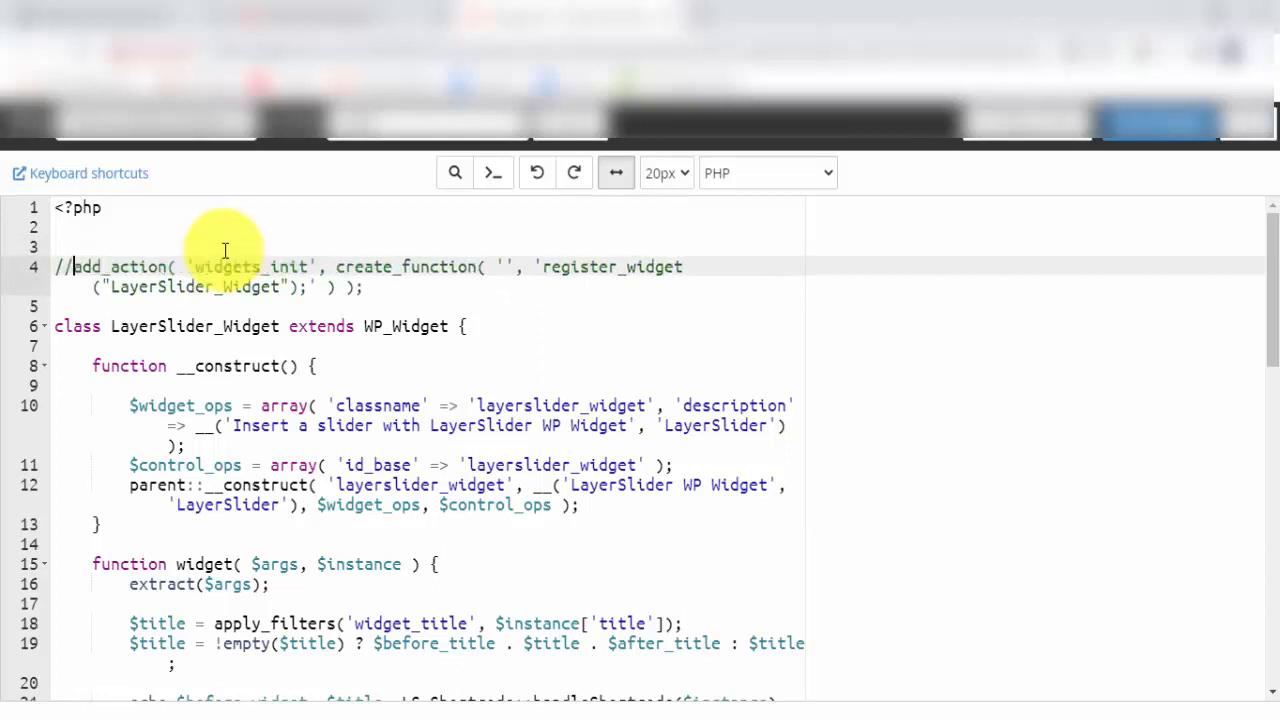
text(// old code deprecated)
text(add_action( 'widgets_init', function() {register_widget("LayerSlider_Widget"); } );)
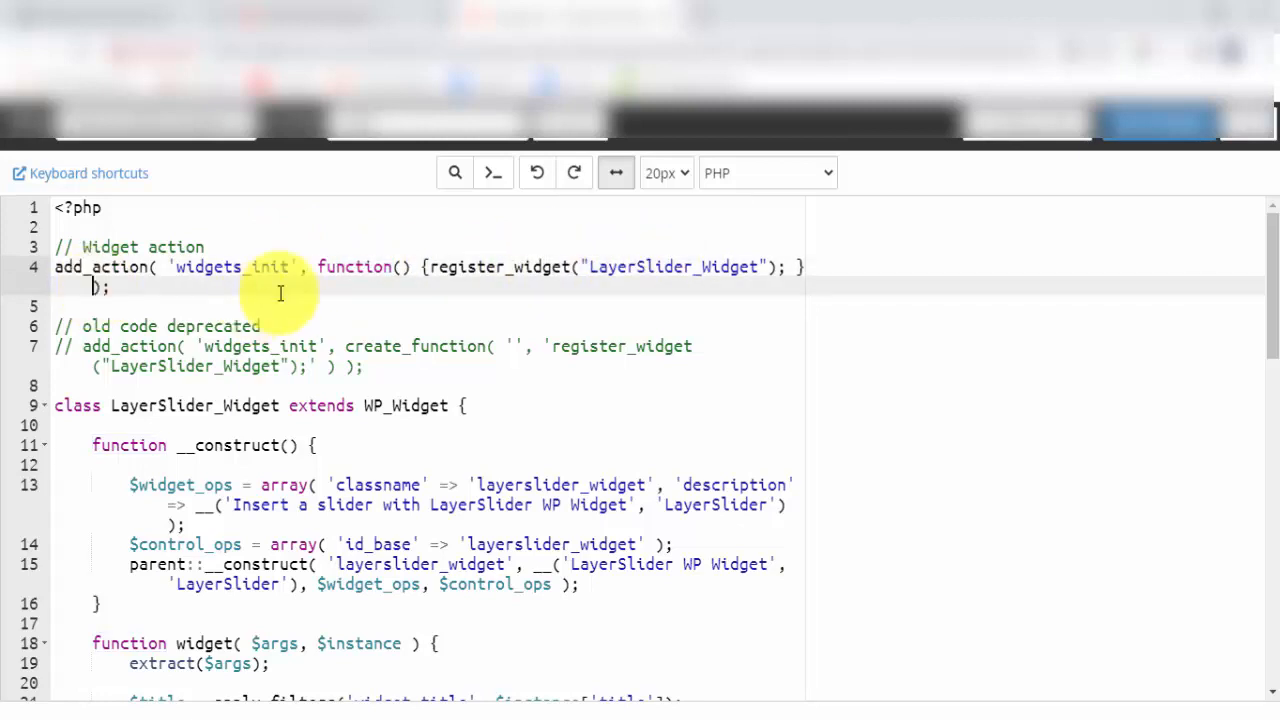
mouse_move(583, 291)
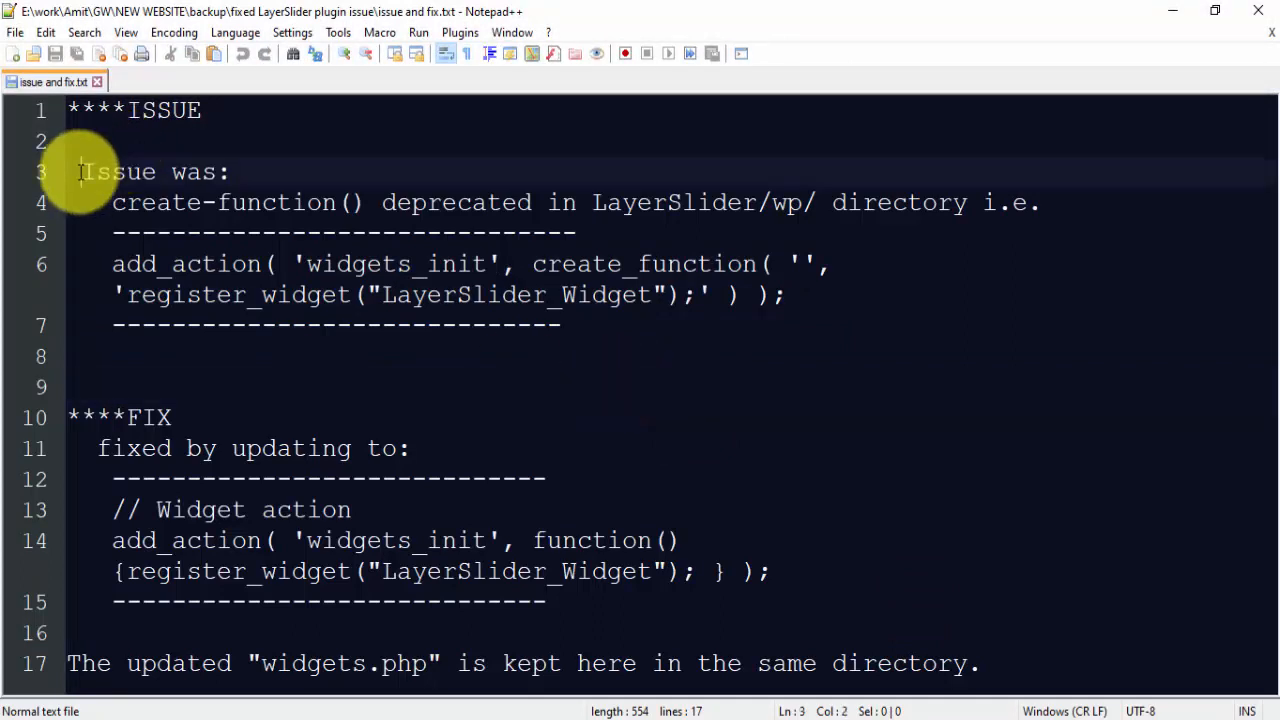
Step: Review 'issue and fix.txt', highlighting create_function in the old add_action code
double_click(118, 172)
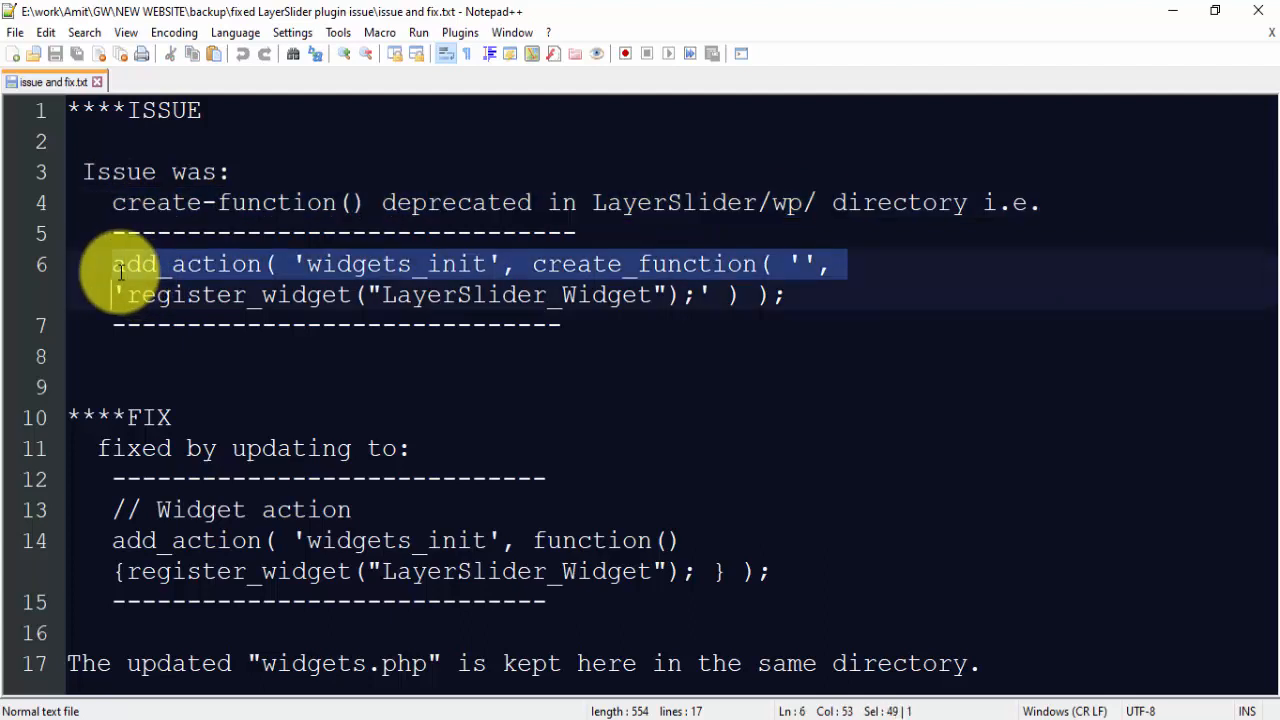
double_click(645, 263)
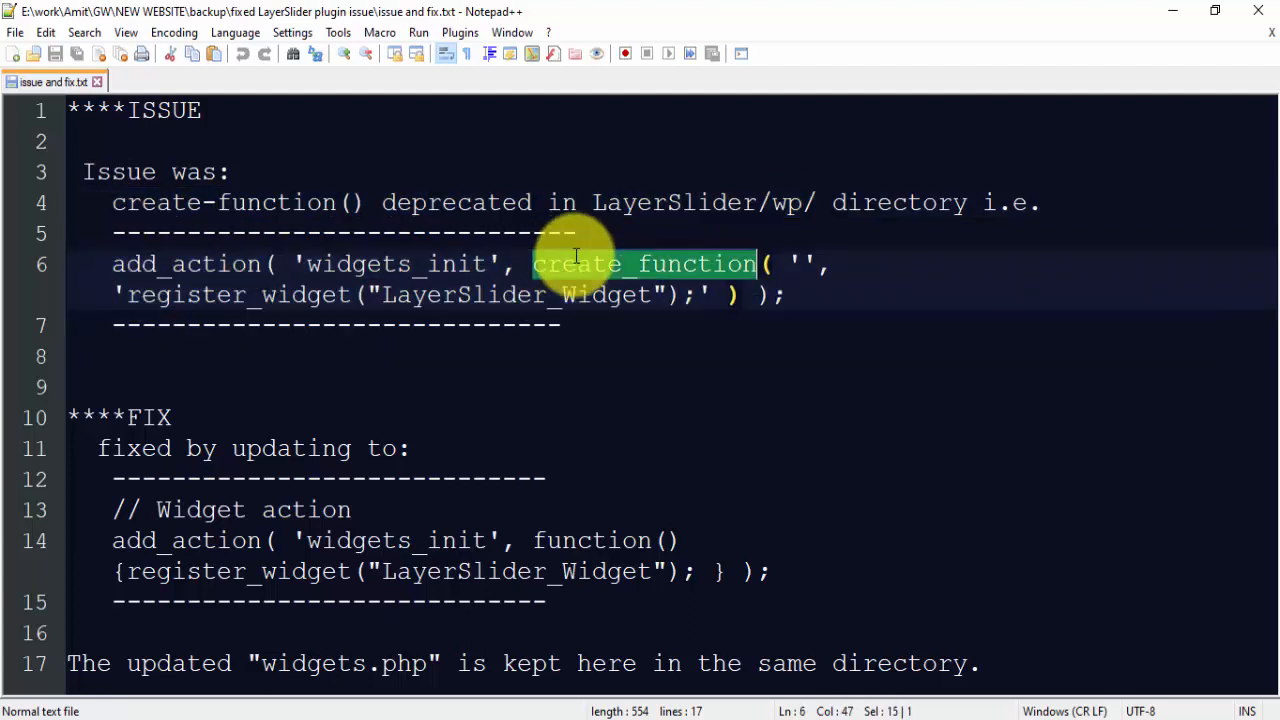
click(100, 448)
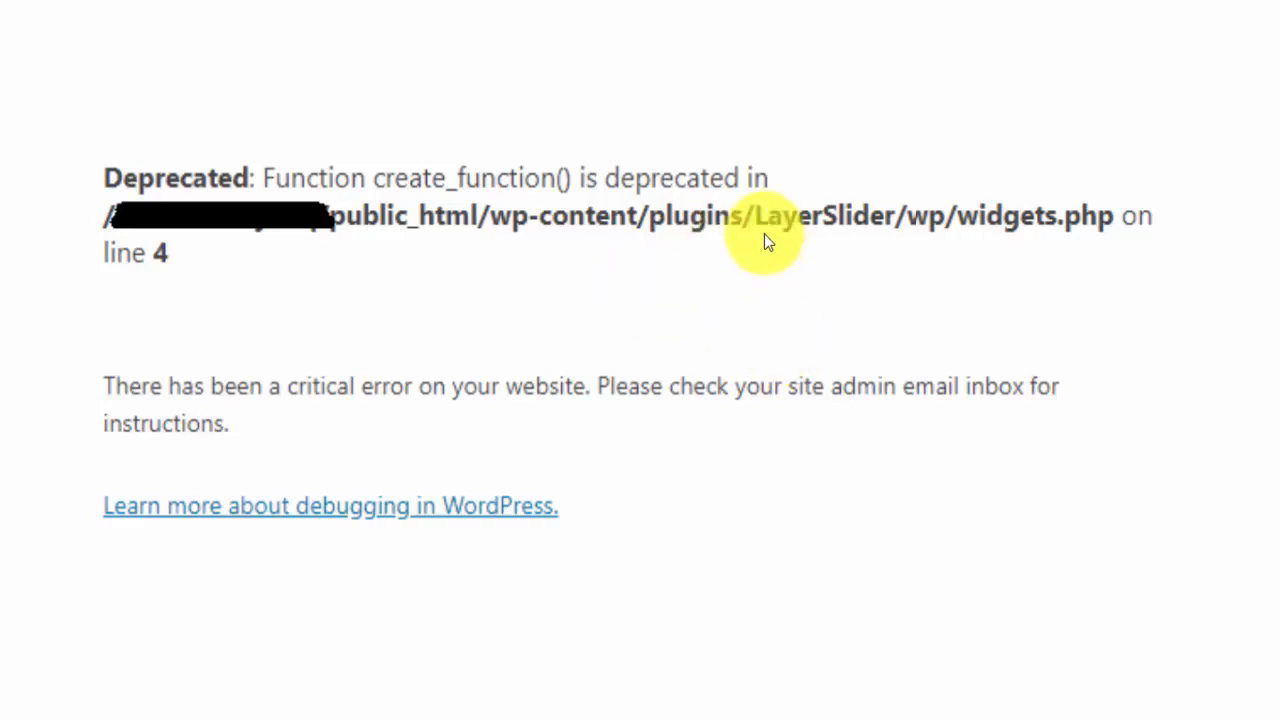
mouse_move(783, 313)
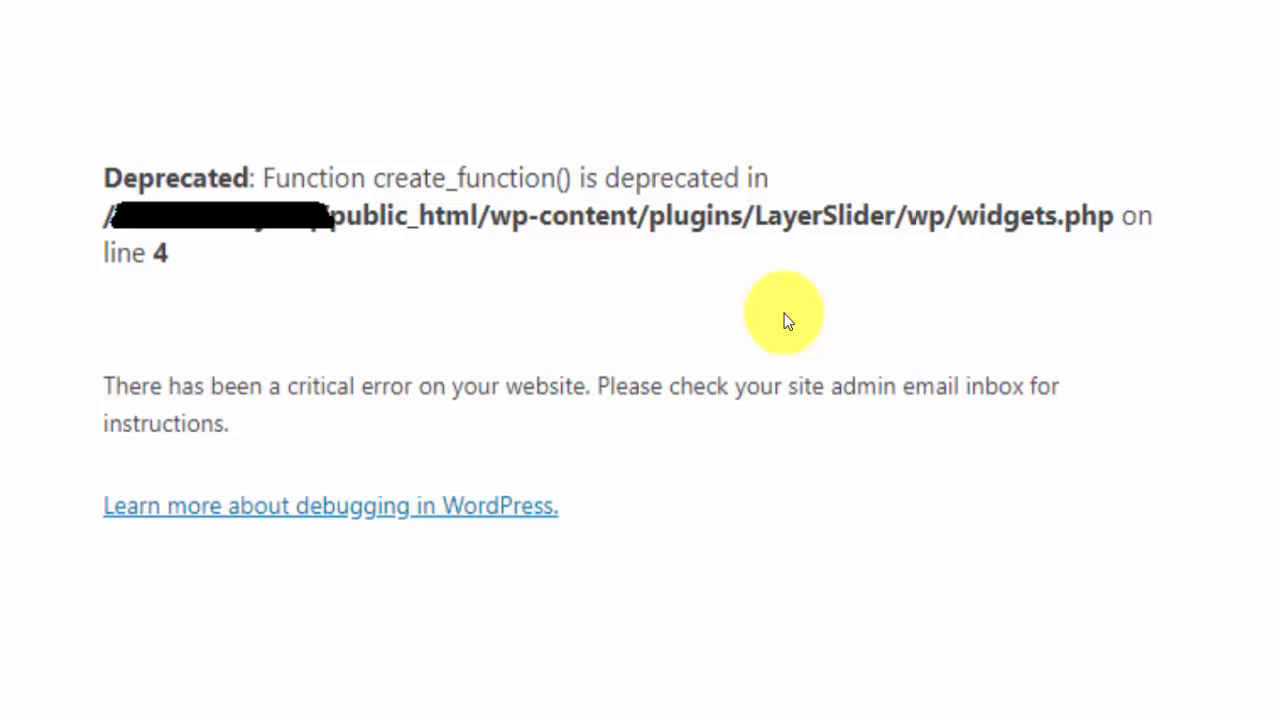
mouse_move(1270, 290)
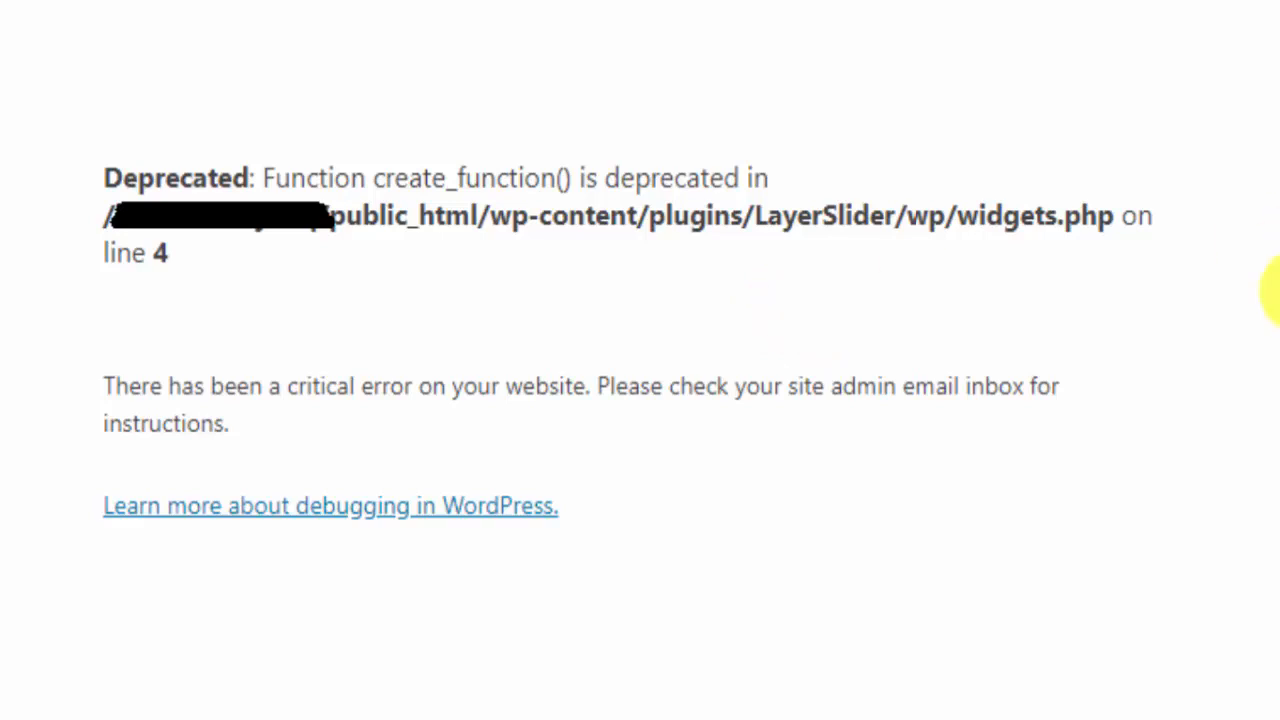